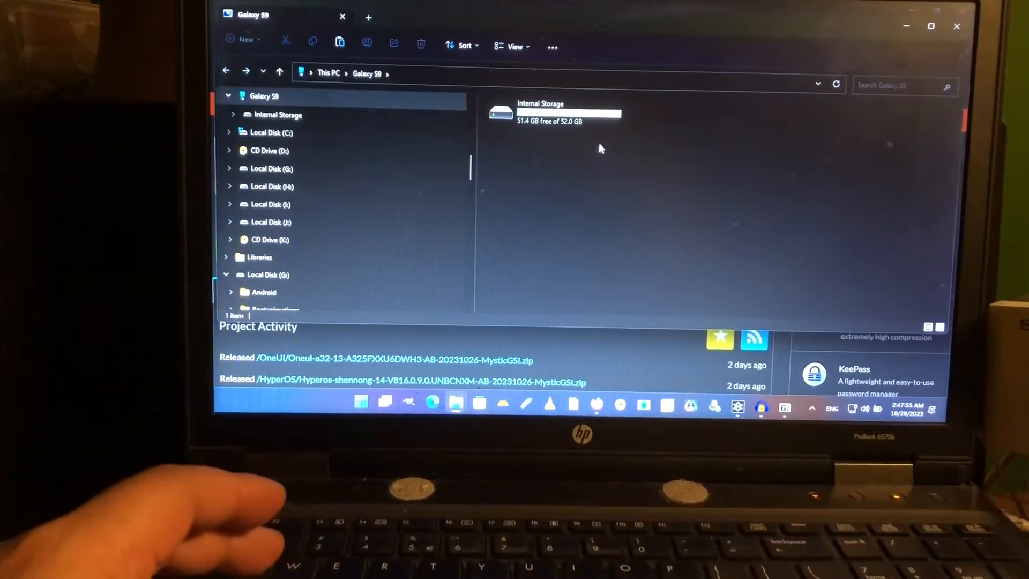
# - Open the Galaxy S9's Internal Storage, which holds a single Fox folder
pyautogui.doubleClick(540, 111)
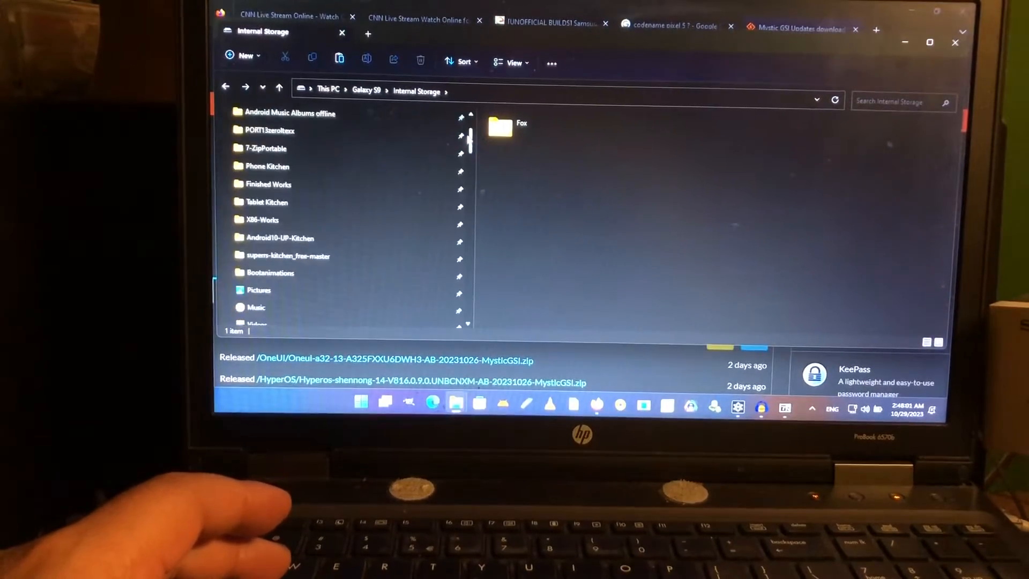
pyautogui.scroll(3)
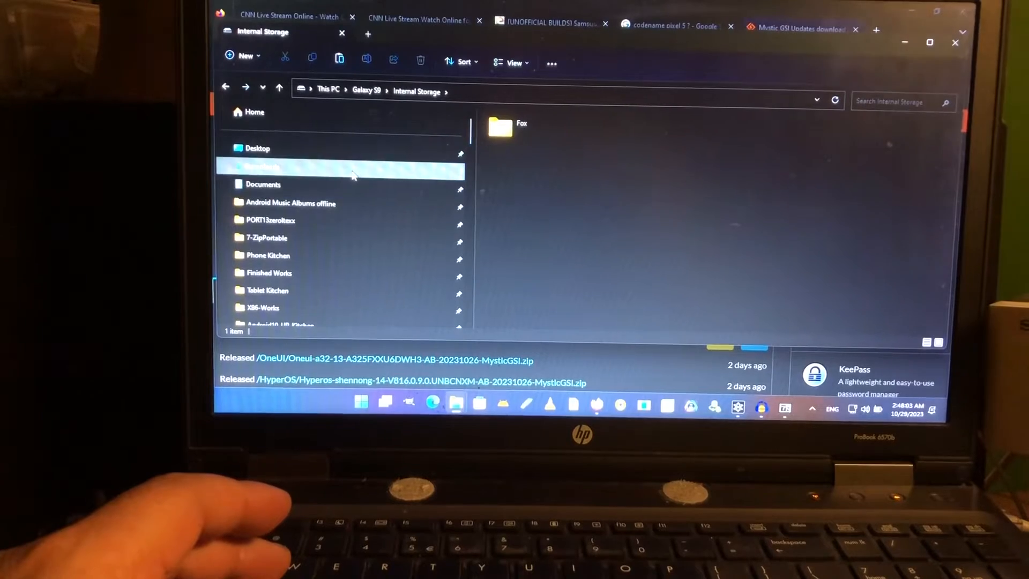
# - In Downloads, bring up the context menu for the Pixel redfin GSI image
pyautogui.click(261, 166)
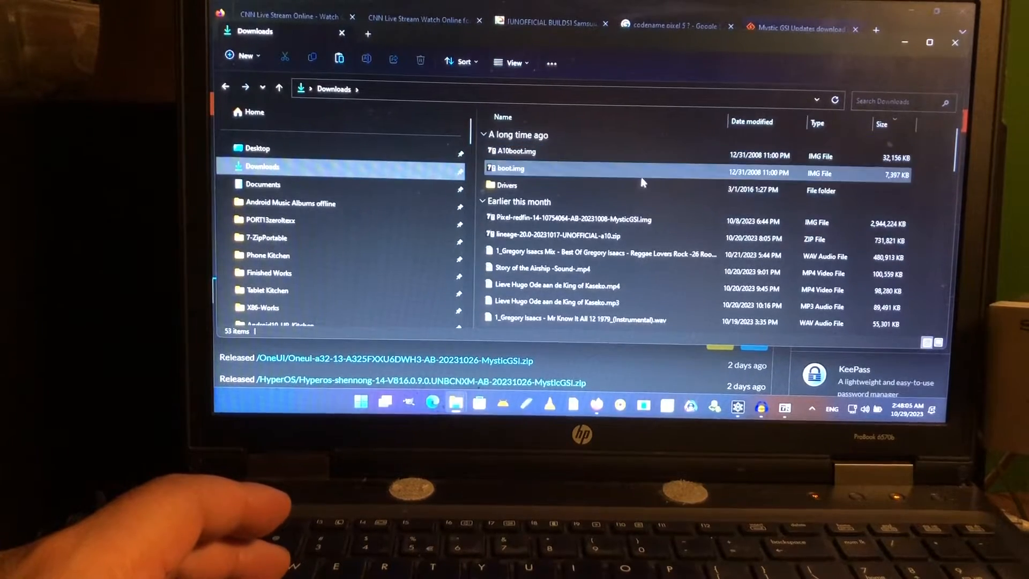
pyautogui.rightClick(571, 219)
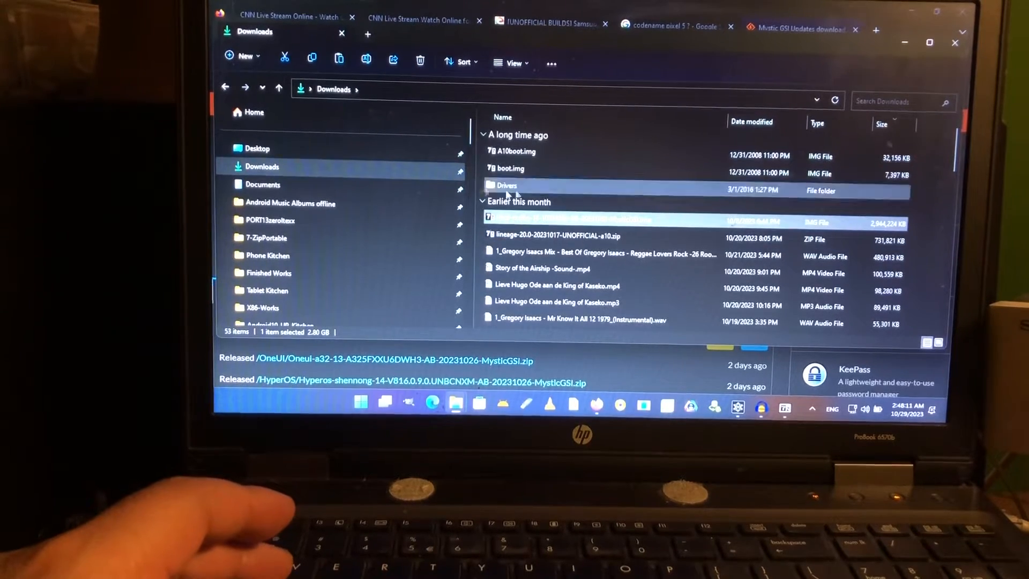
pyautogui.scroll(-3)
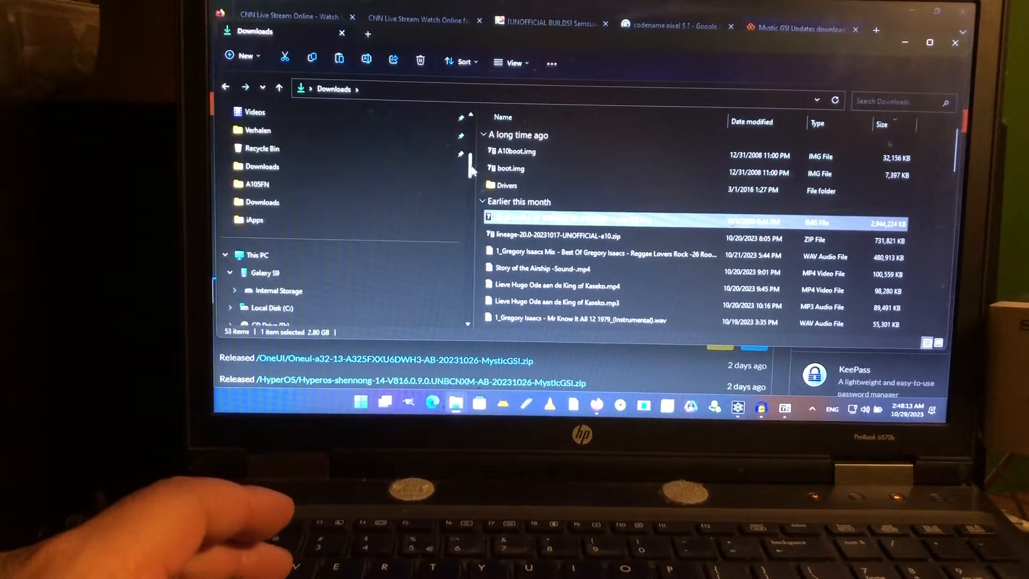
pyautogui.click(264, 272)
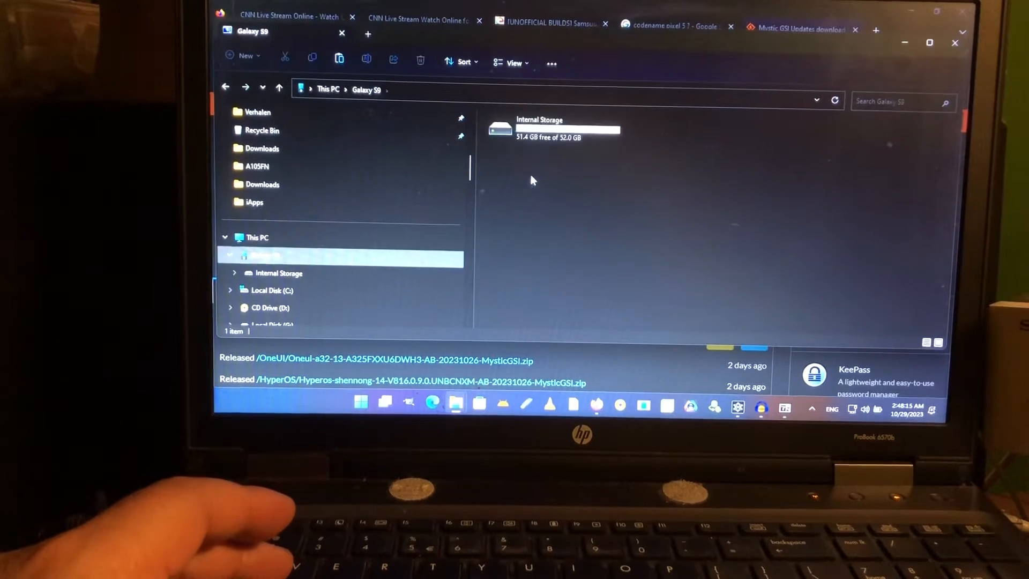
pyautogui.rightClick(571, 208)
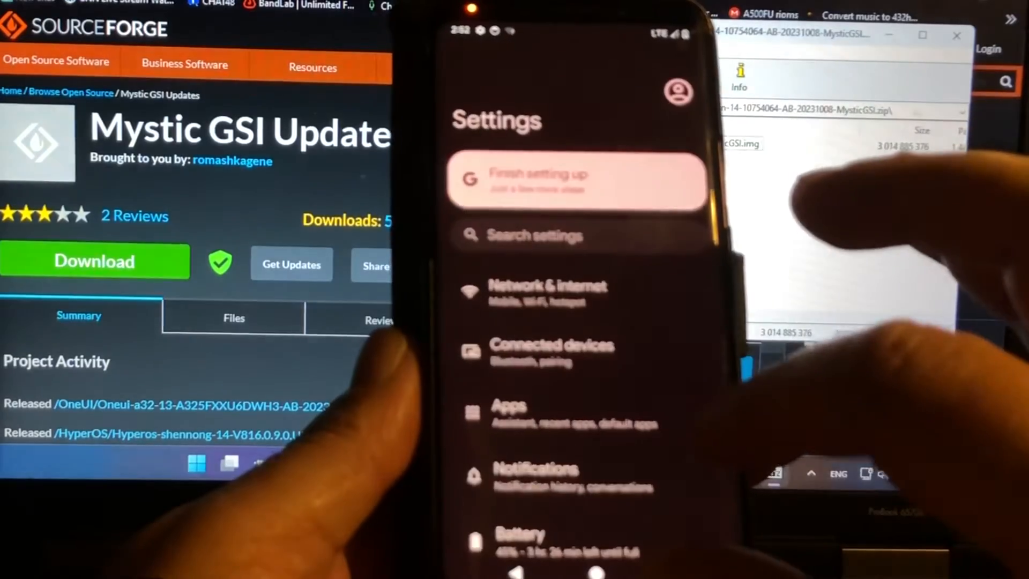
# - Open About phone in Settings, showing the device name Pixel 5
pyautogui.scroll(-3)
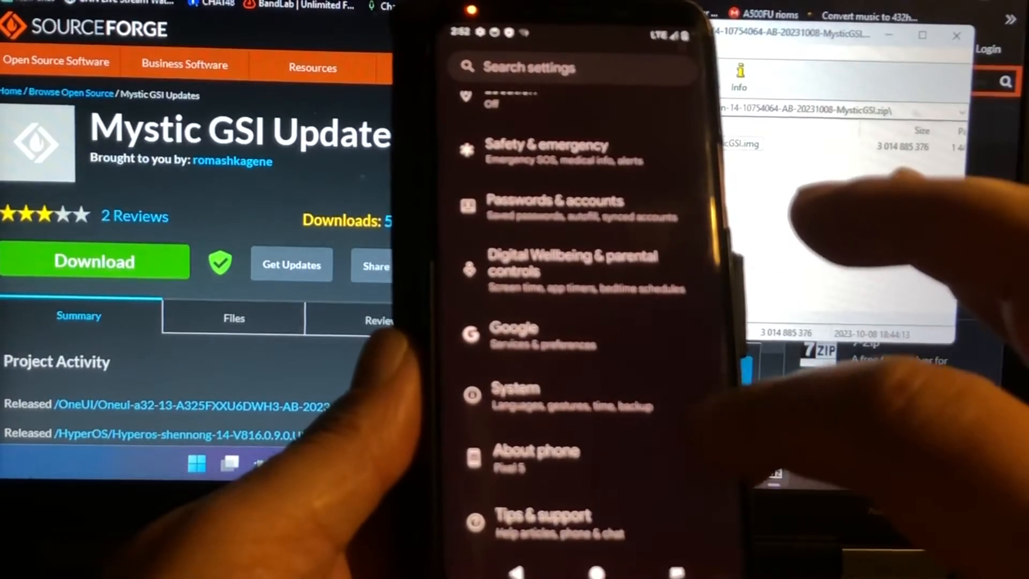
pyautogui.click(515, 396)
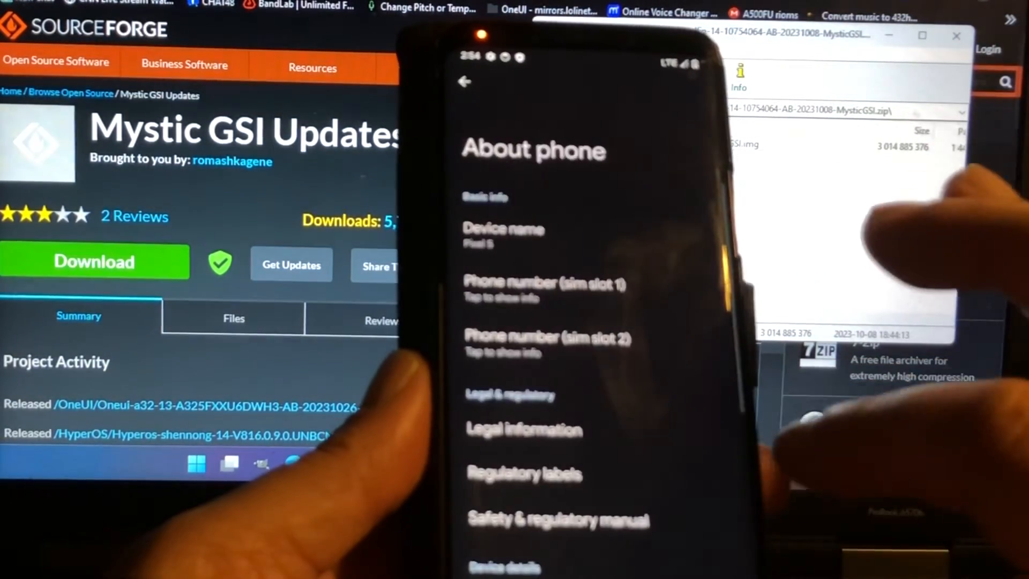
# - Open the DSU Loader in Developer options to load the DSU package selection
pyautogui.scroll(-3)
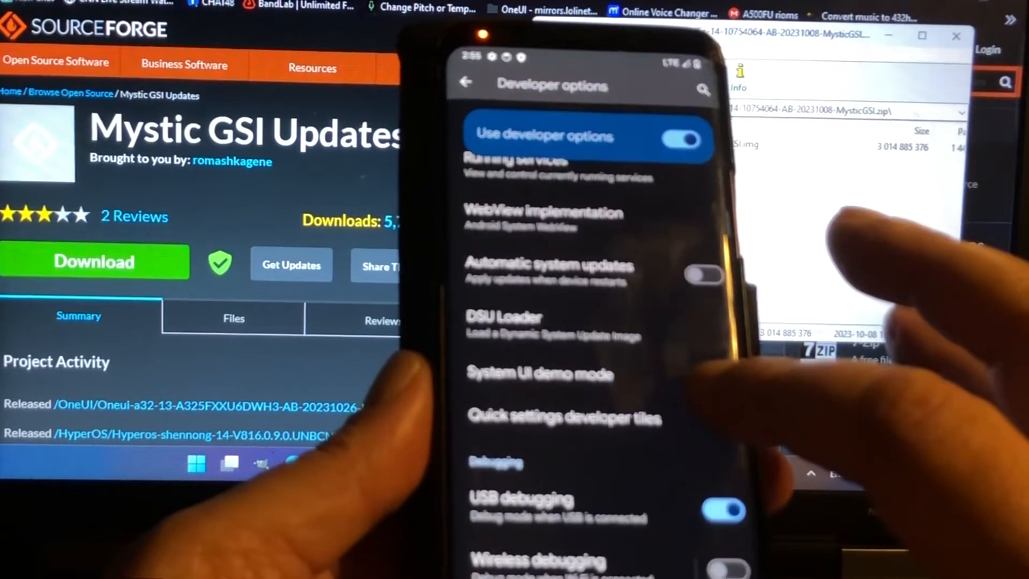
pyautogui.click(503, 316)
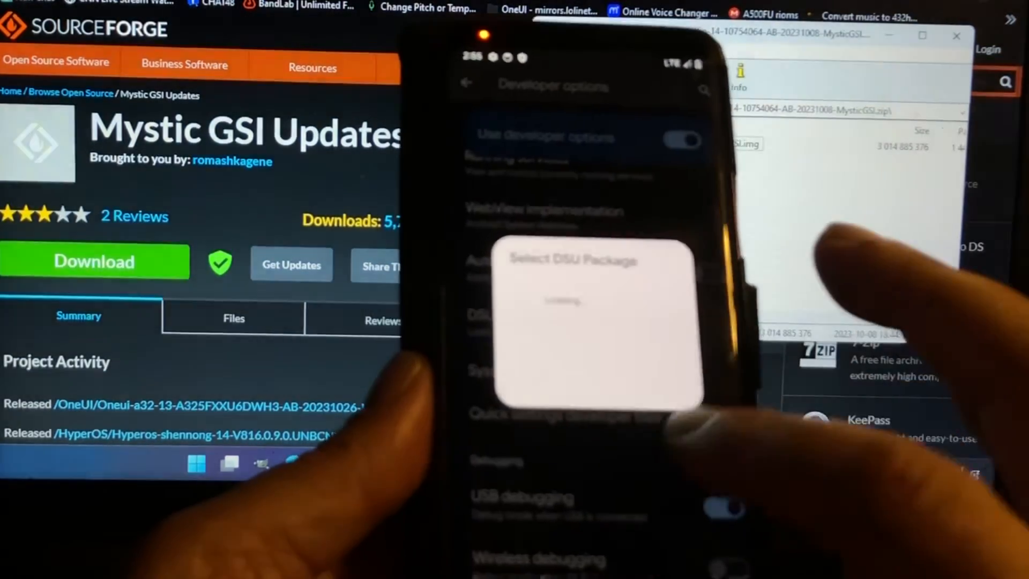